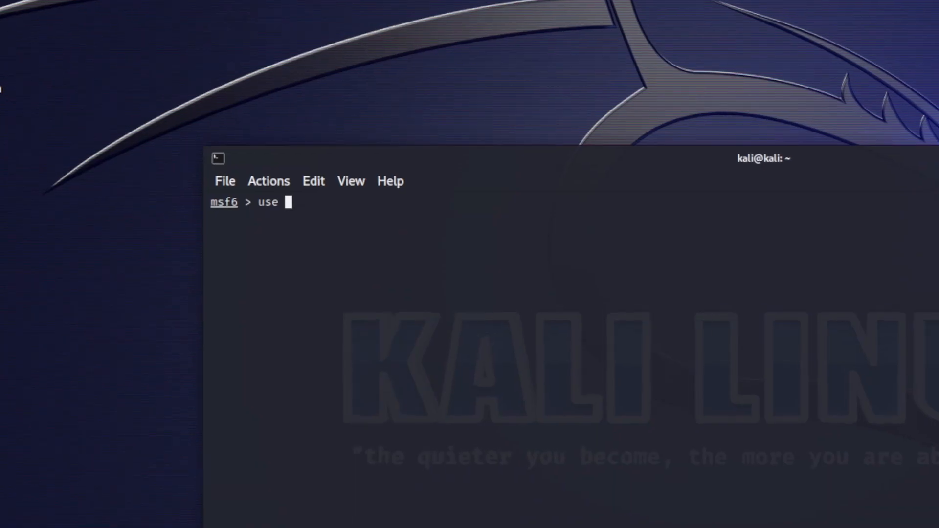
text(auxiliary/scanner/ssl/openssl_heartbleed)
text(options)
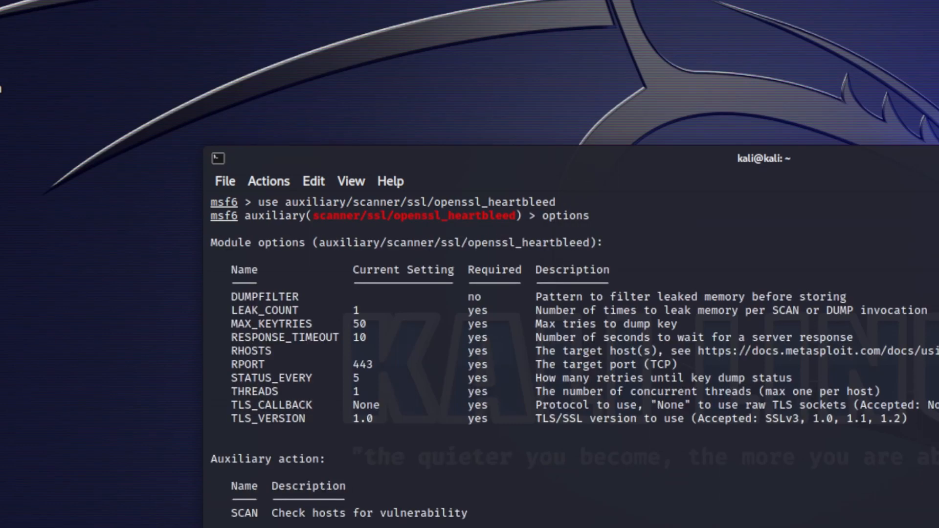
mouse_move(40, 517)
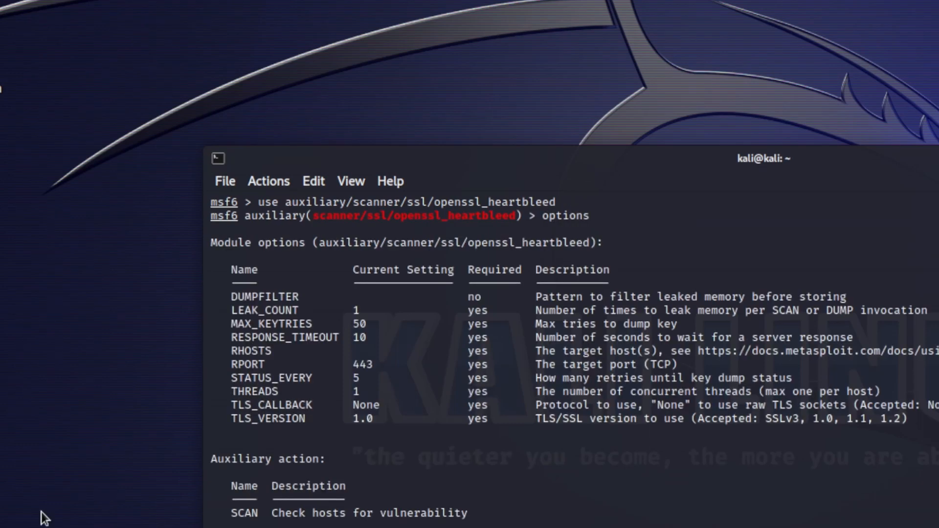